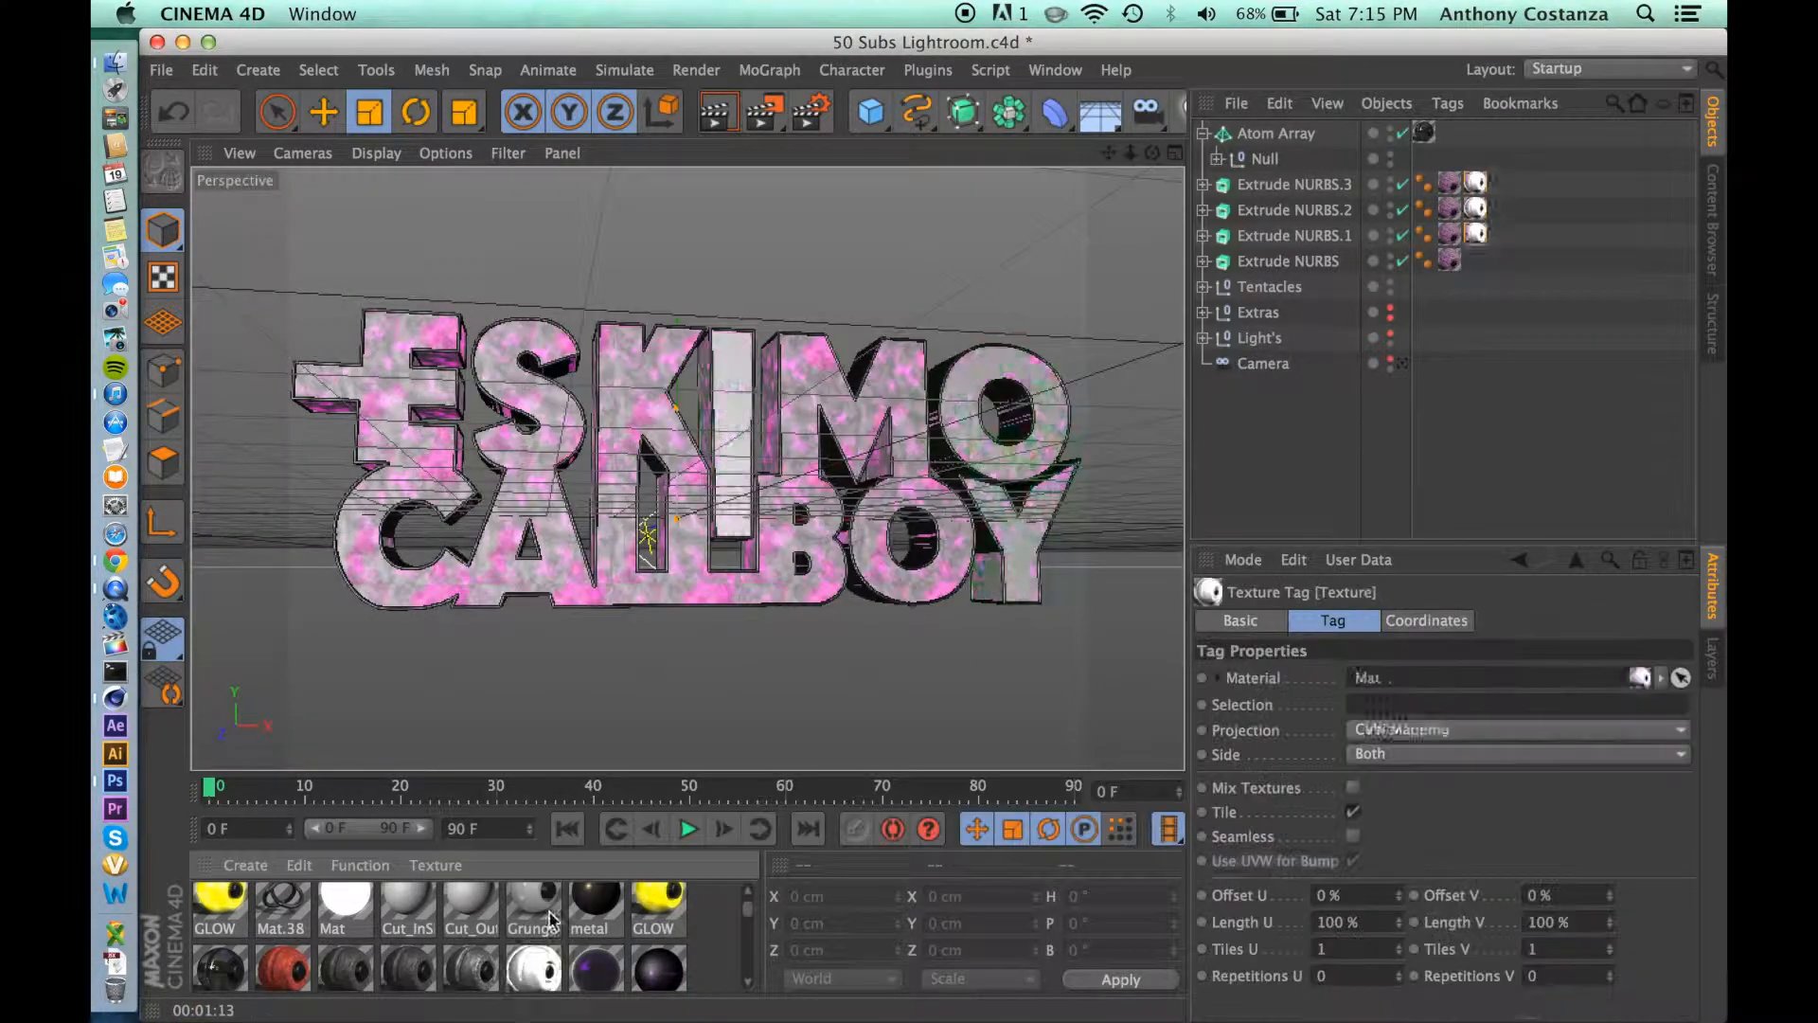
- Fracture the extruded ESKIMO CALLBOY letters and scatter the pieces with a Random effector
left_click(1476, 181)
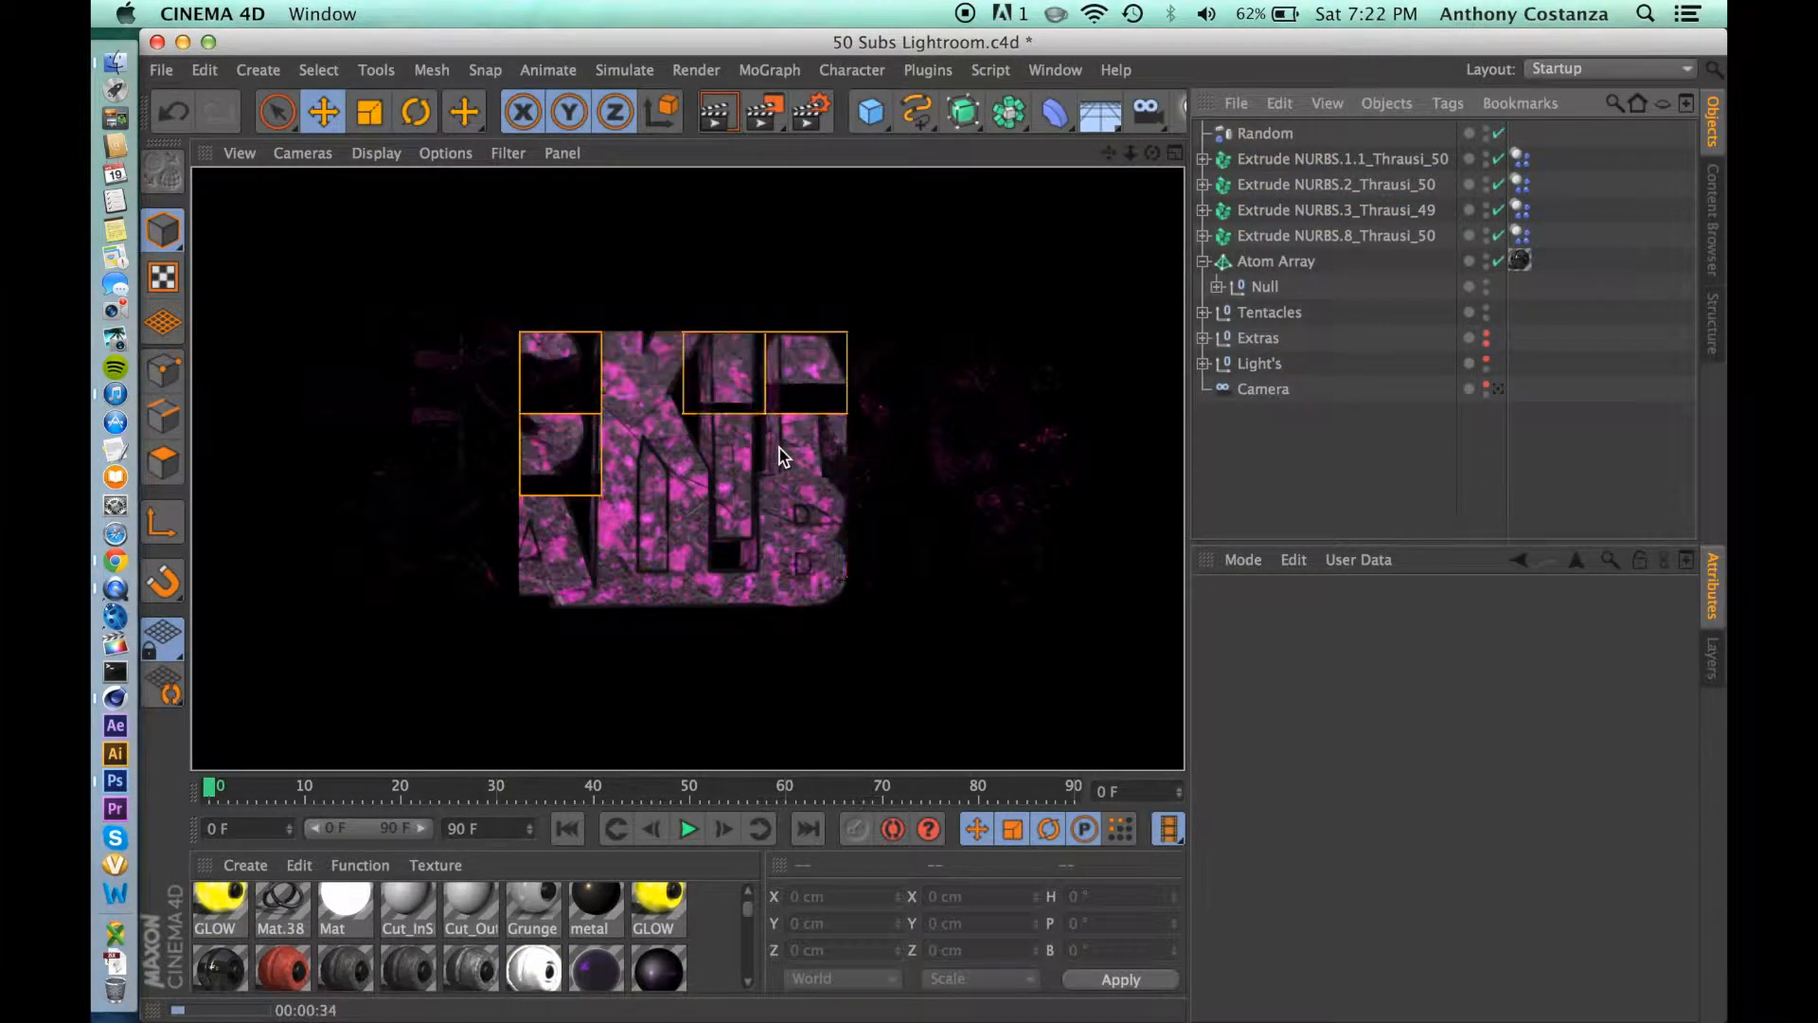
- Bring up the NICE material's Color channel in the Material Editor
left_click(1335, 159)
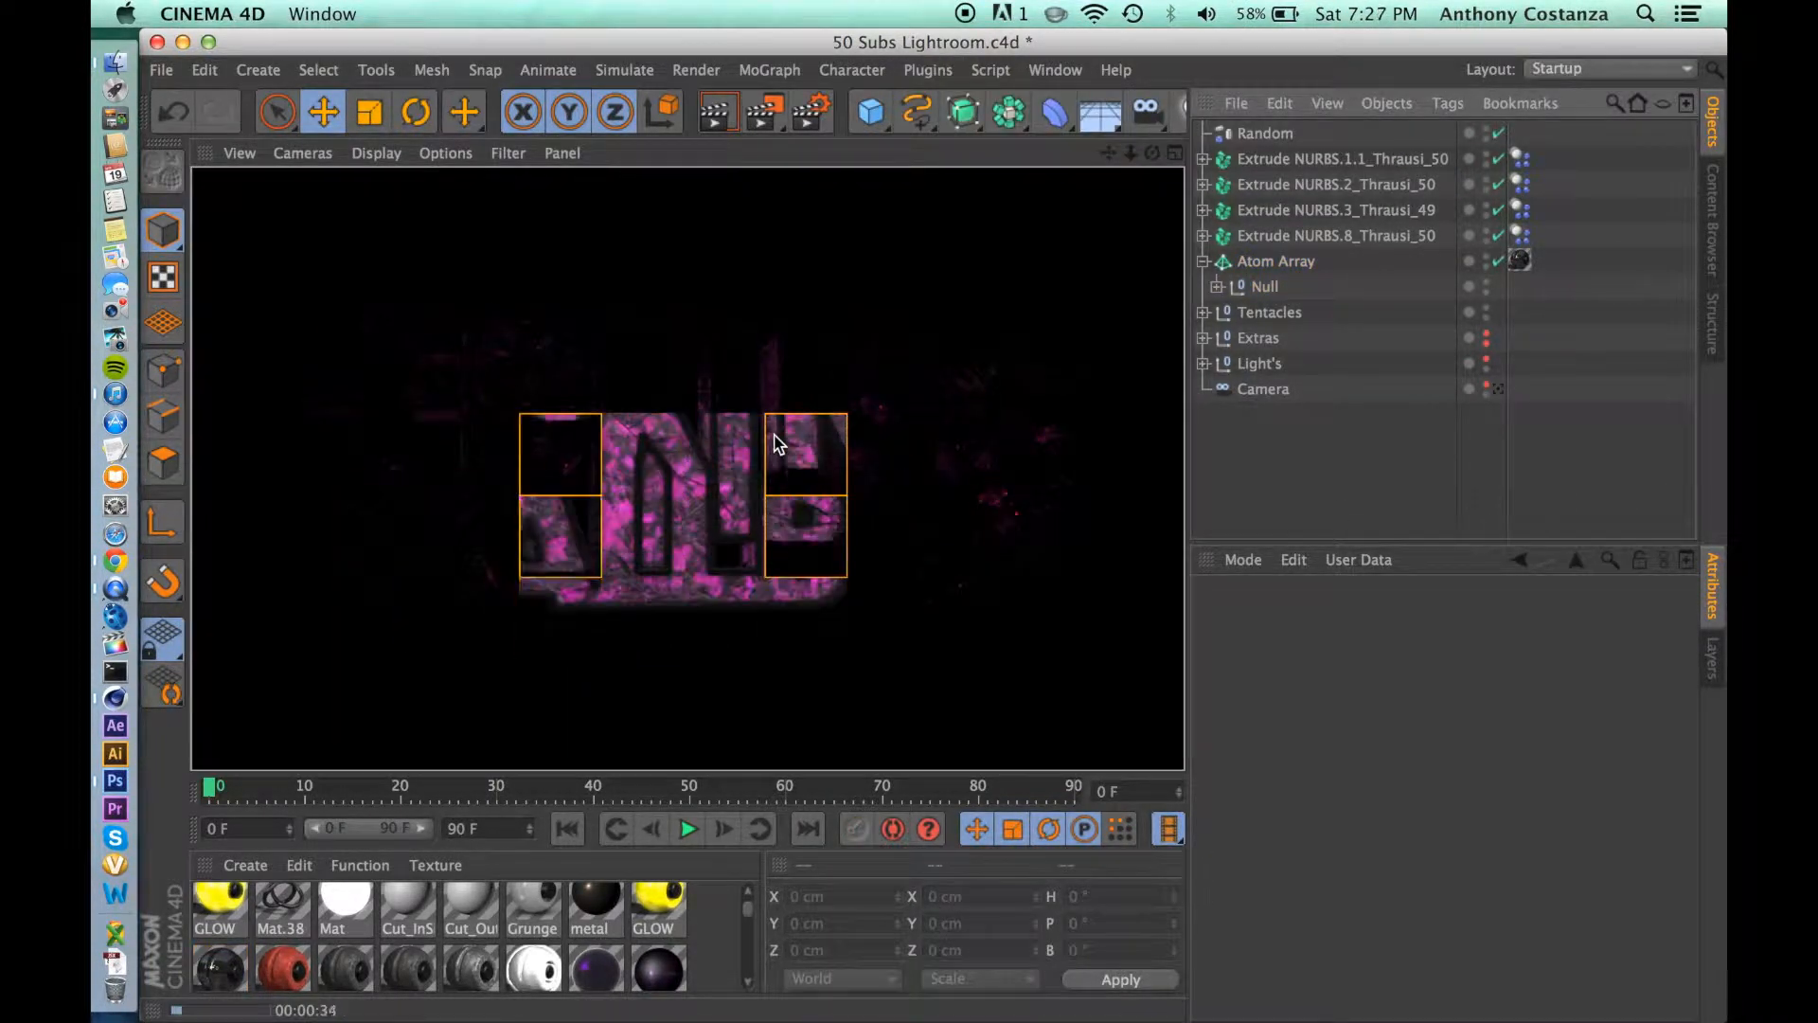
left_click(1259, 286)
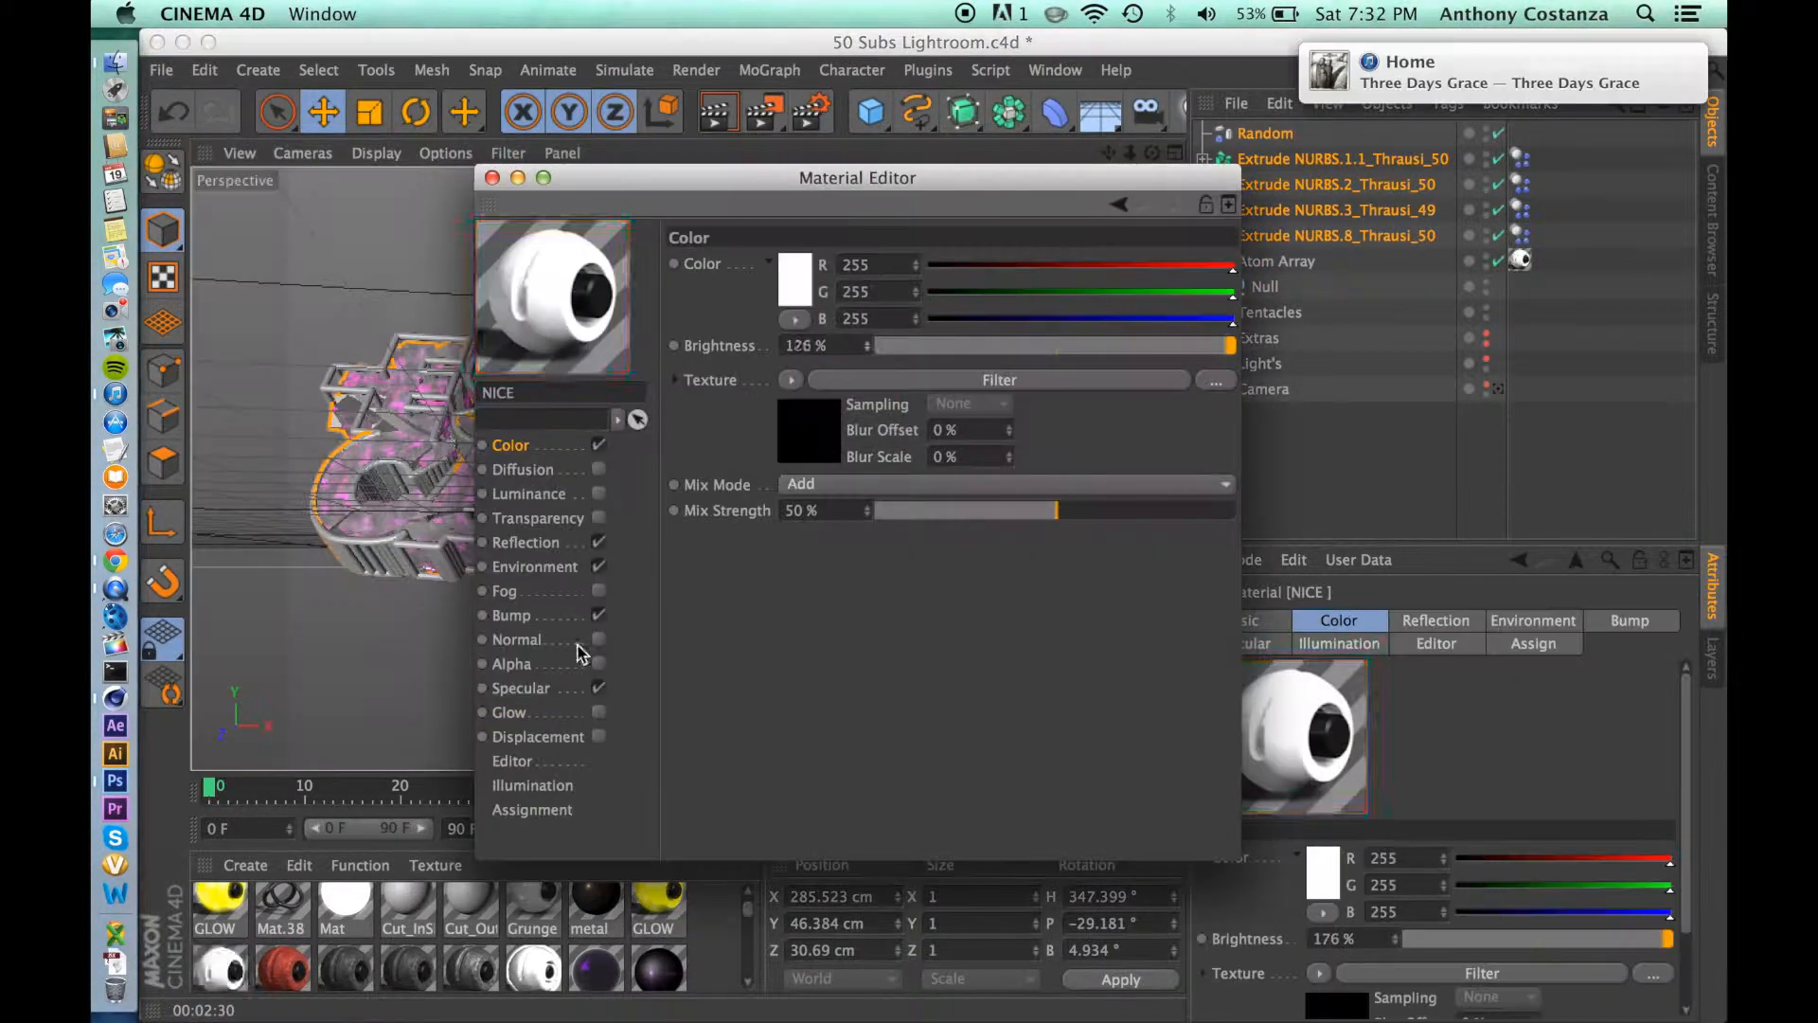
- Render the shattered pink text scene at 800x600 to the Picture Viewer as EC.png
left_click(491, 178)
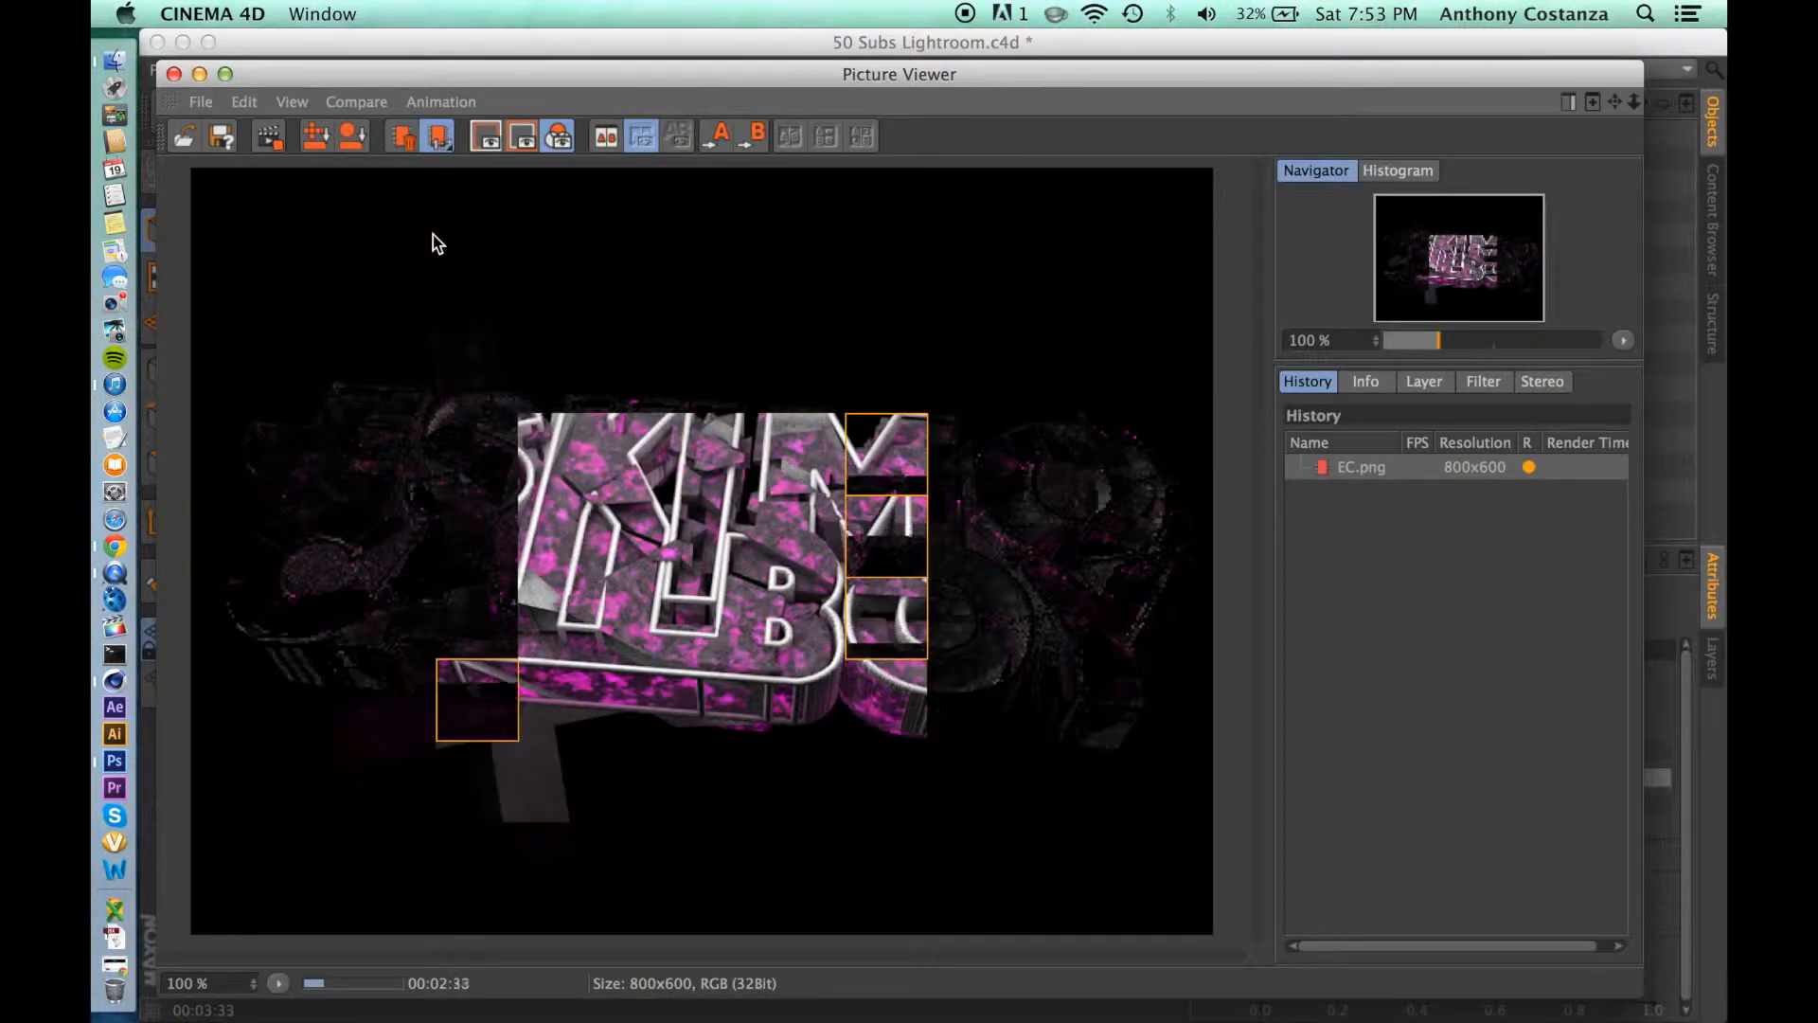
- Overlay the cement texture on EC.png and add Brightness/Contrast and Hue/Saturation adjustment layers
left_click(114, 384)
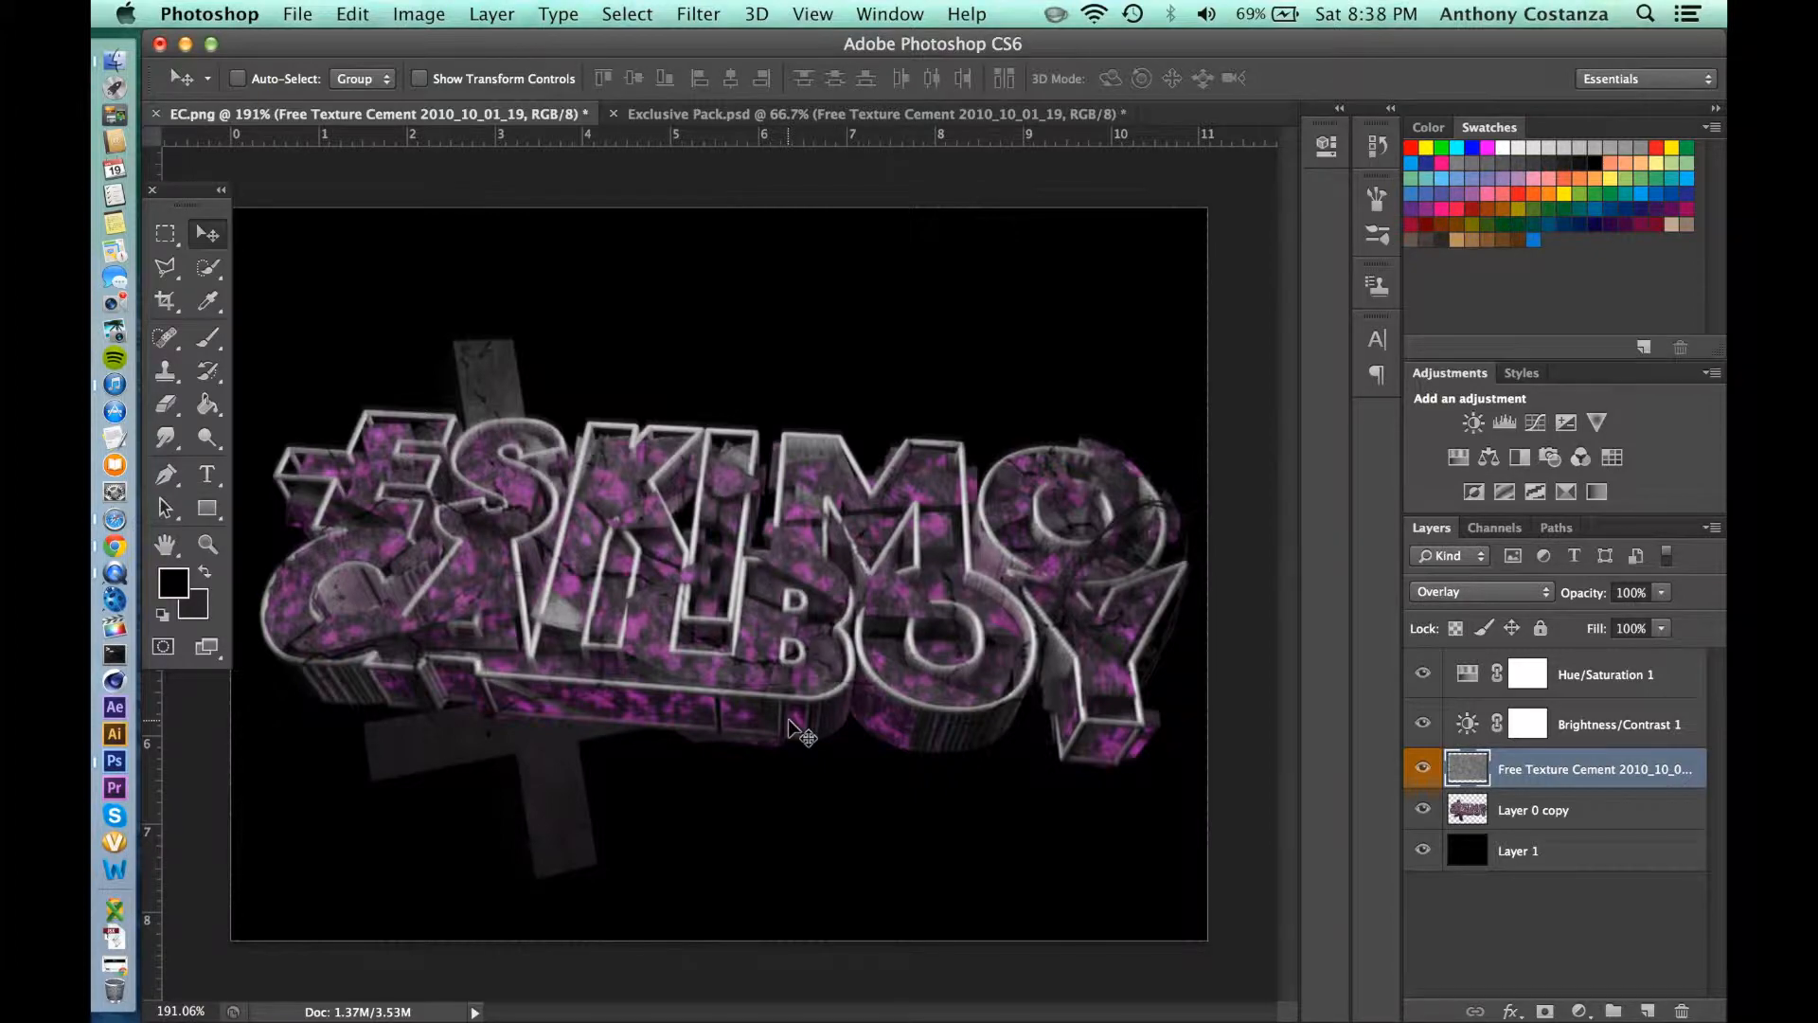
- Apply an Ocean Ripple distortion to the duplicated render layer and start choosing a Blur filter
left_click(696, 14)
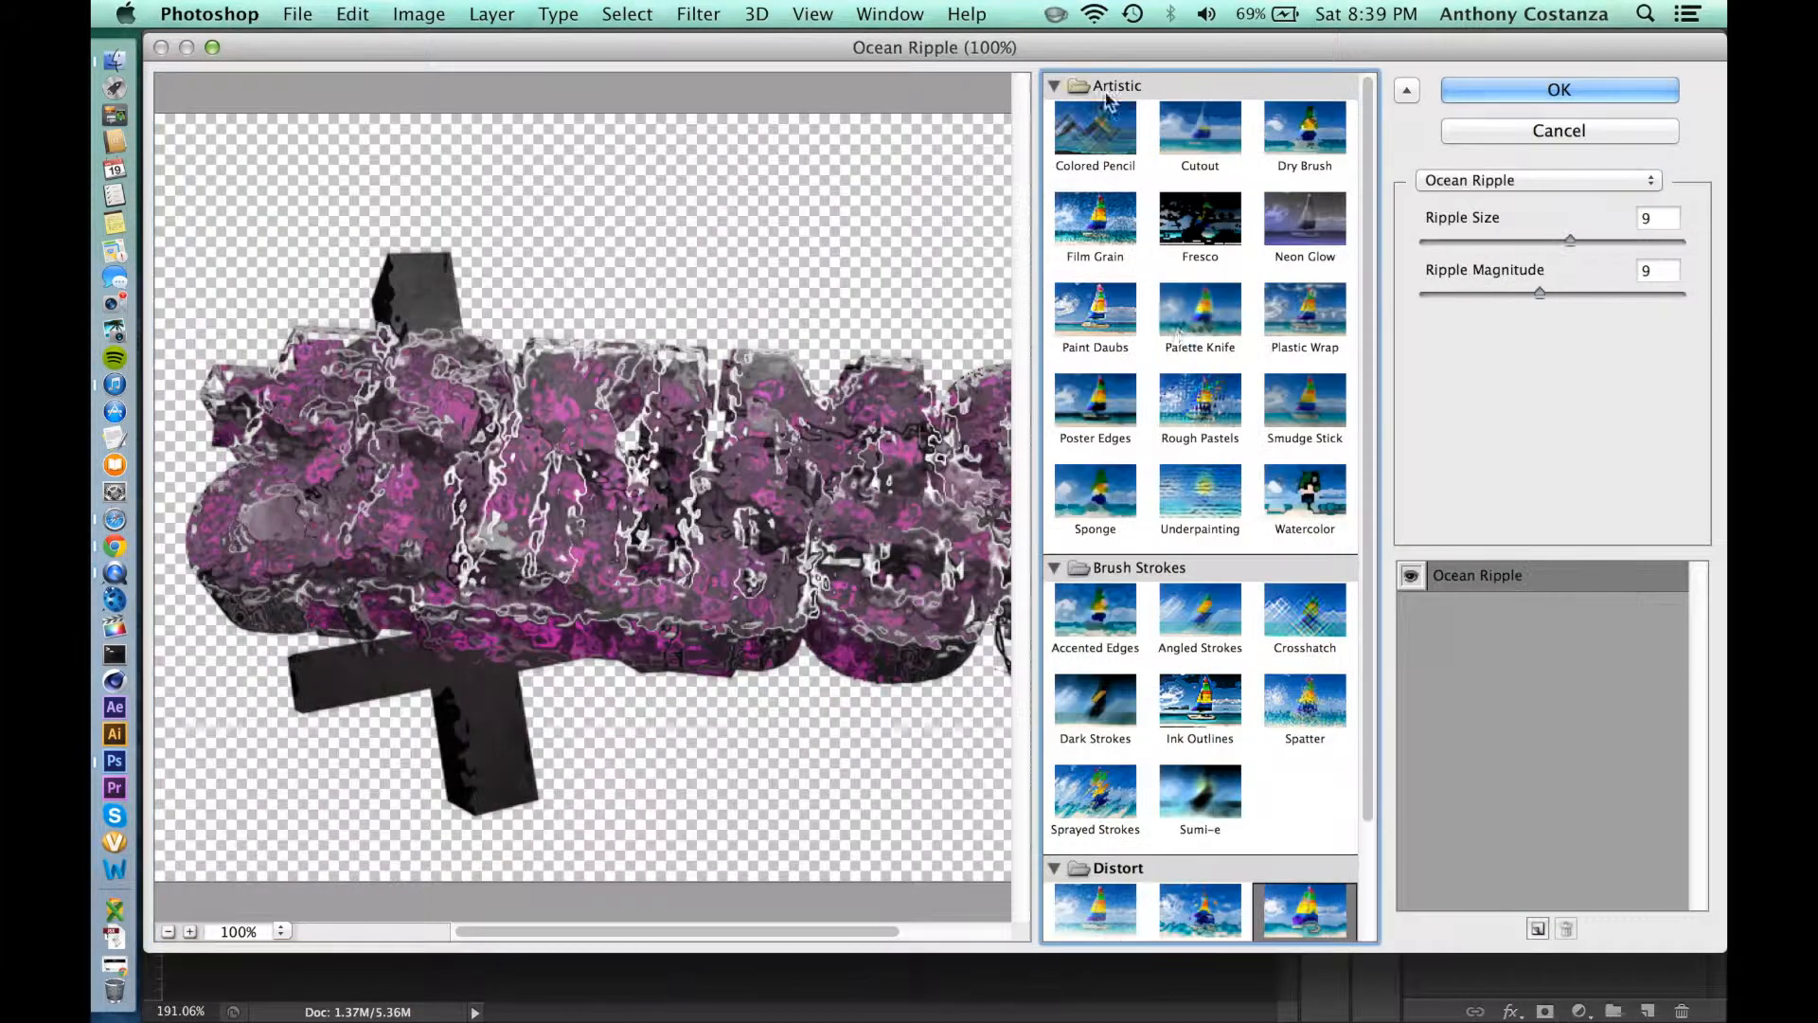
left_click(1557, 91)
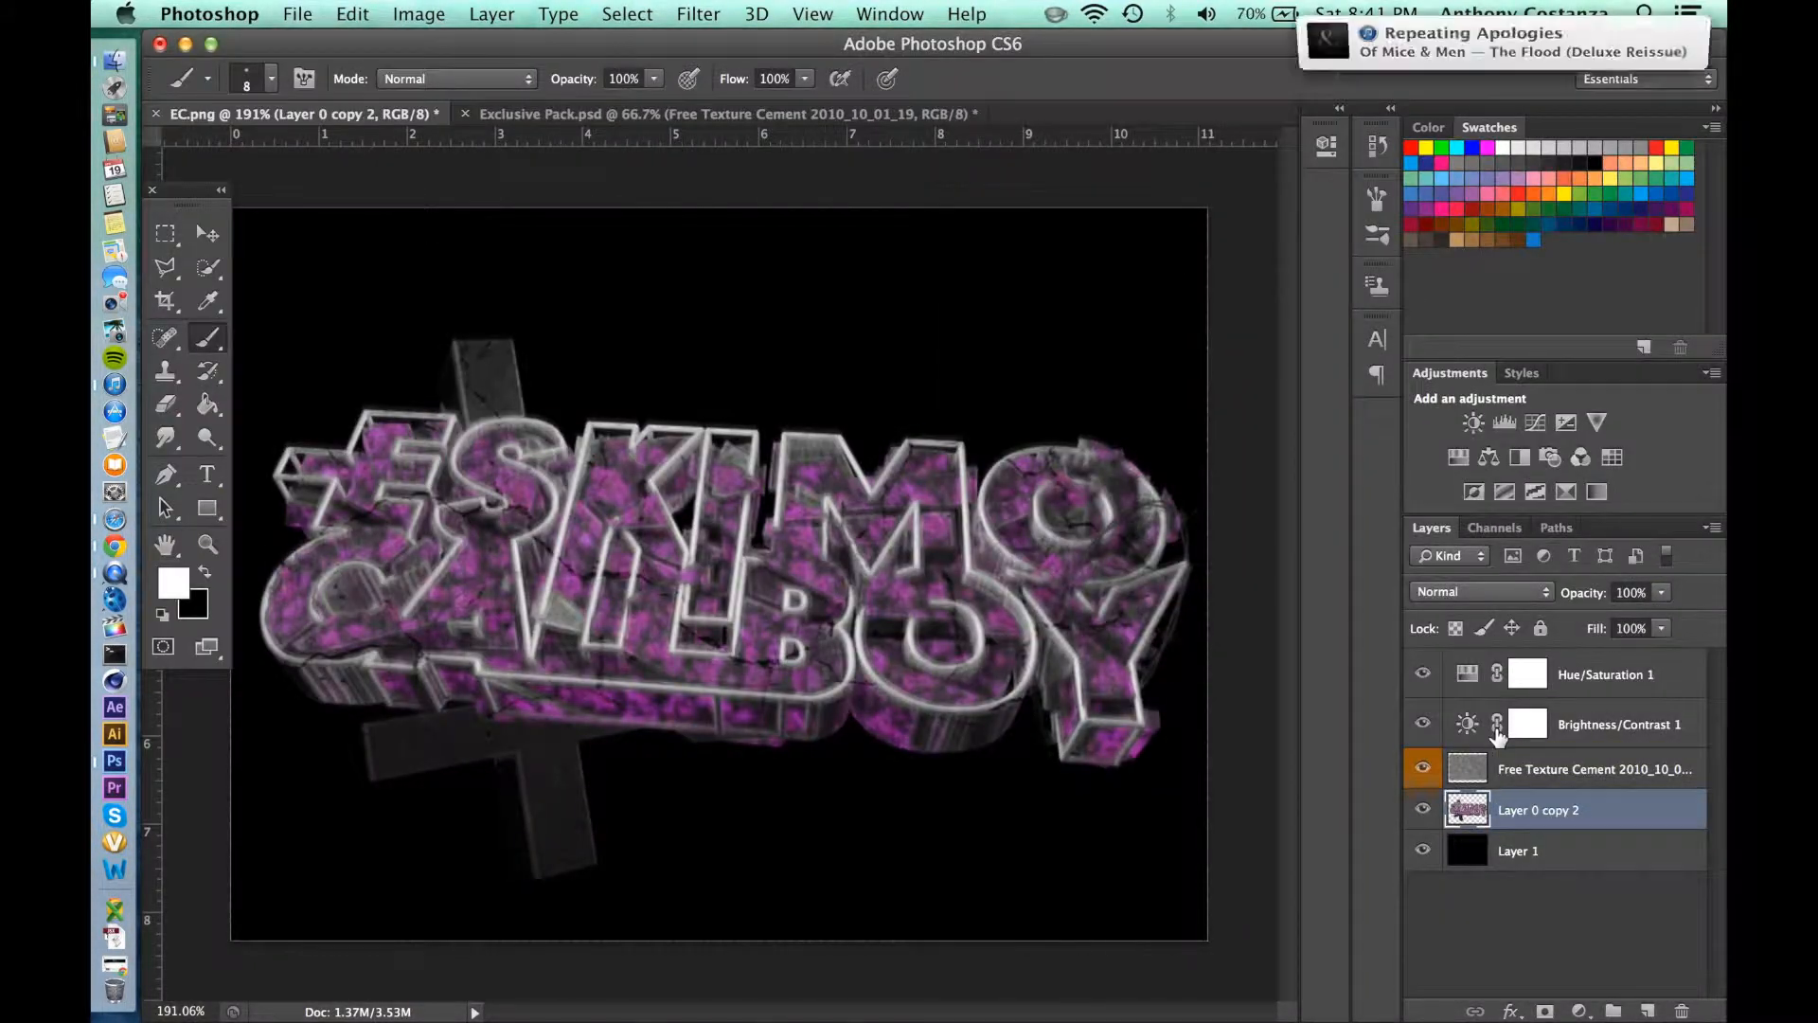
left_click(697, 13)
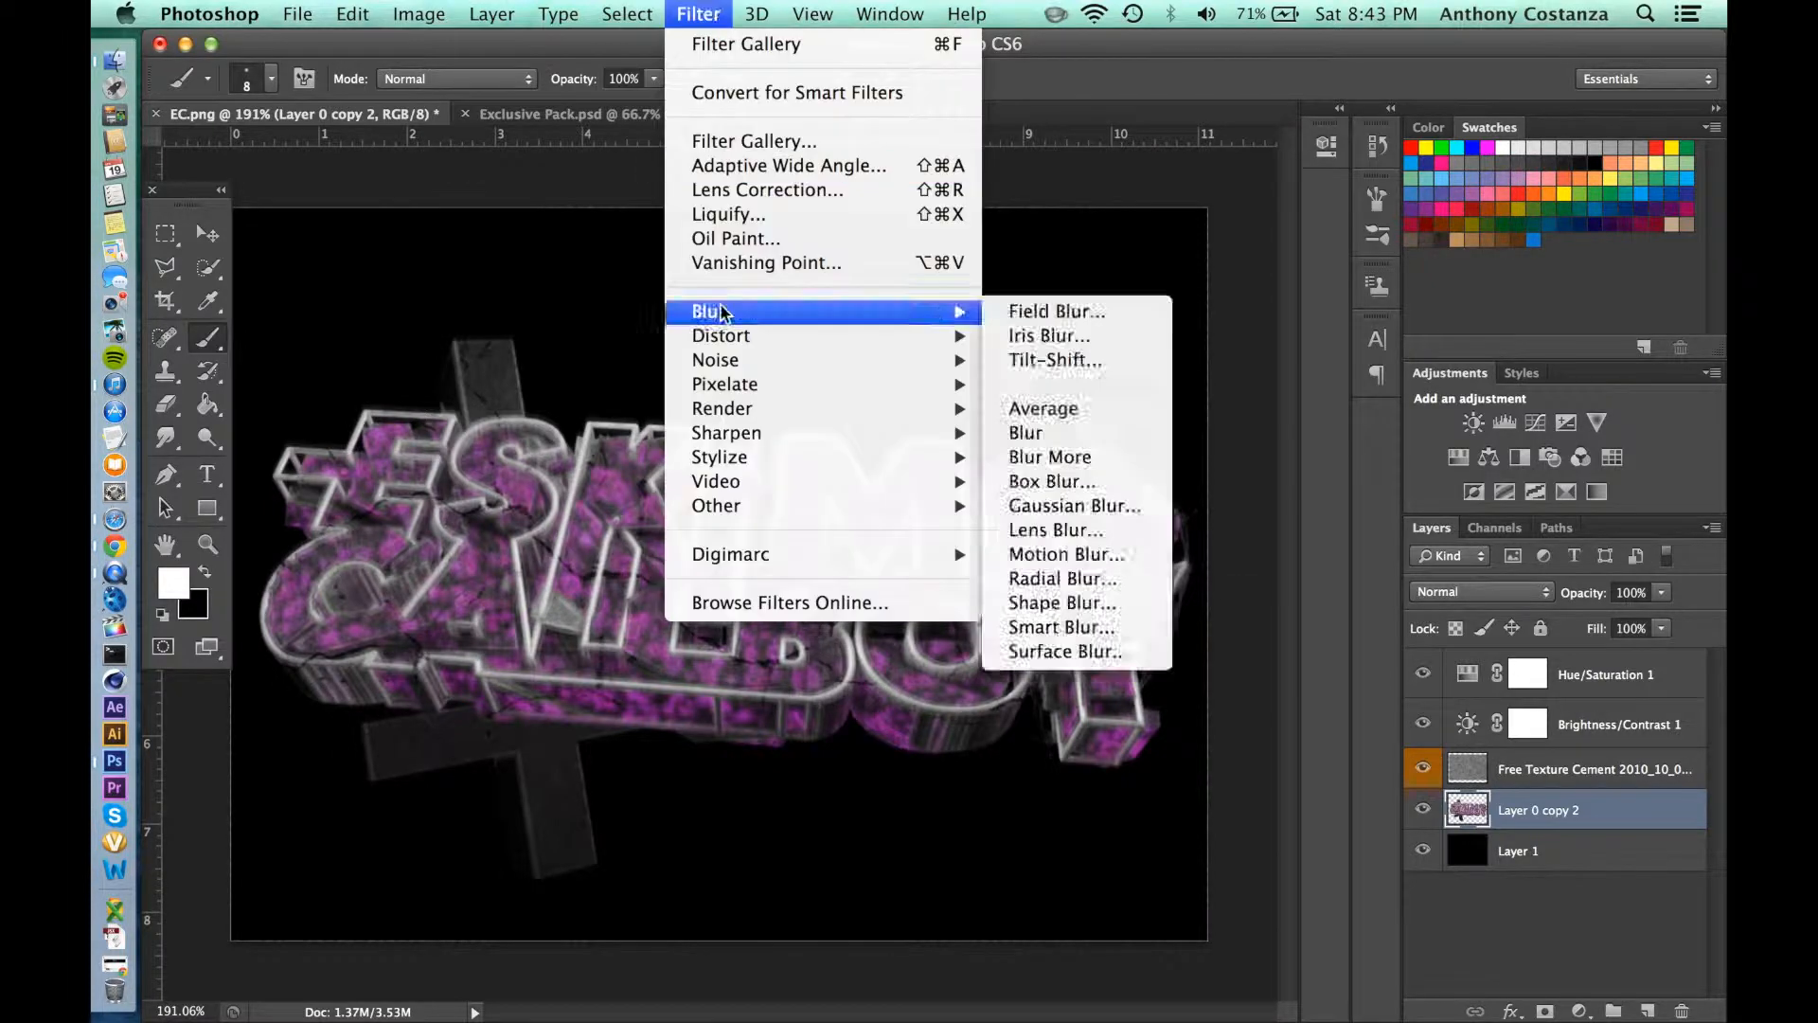